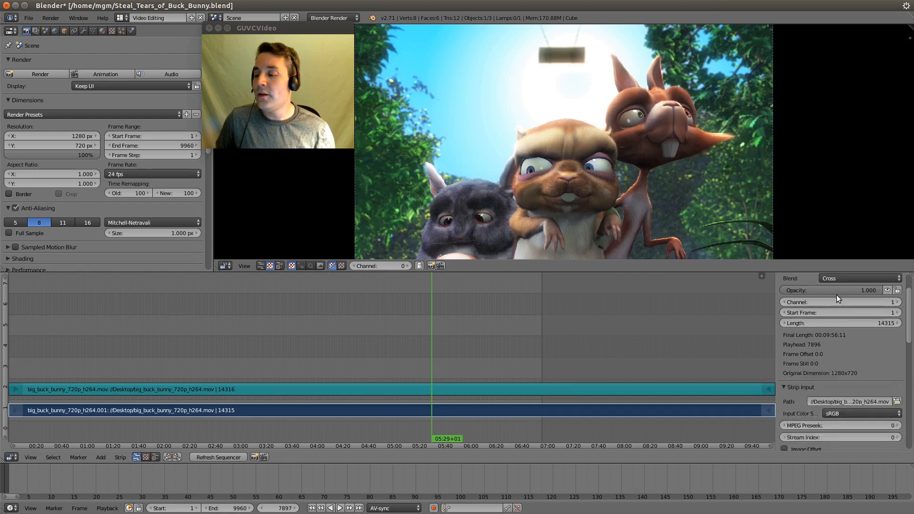
Step: Enable the Proxy / Timecode panel for the Big Buck Bunny movie strip
{"action": "scroll", "scroll_direction": "down", "scroll_amount": 3}
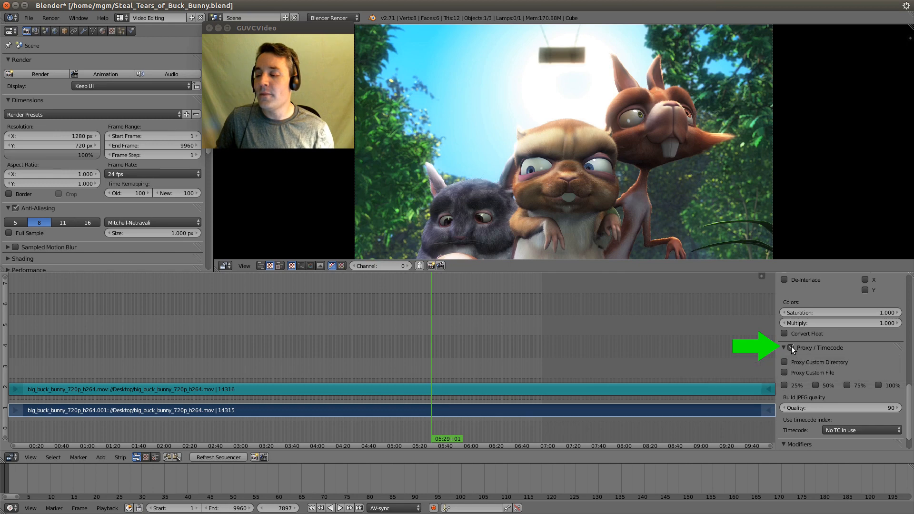
{"action": "left_click", "coordinate": [784, 348]}
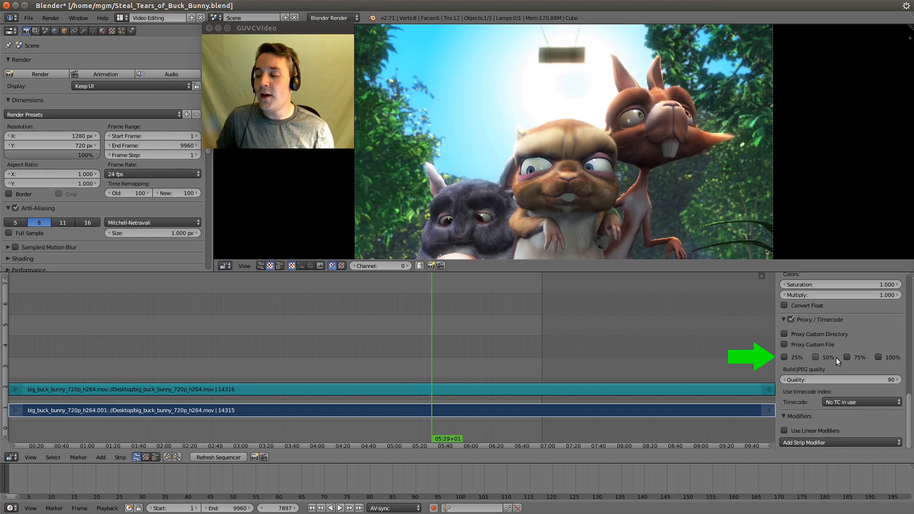
{"action": "mouse_move", "coordinate": [883, 357]}
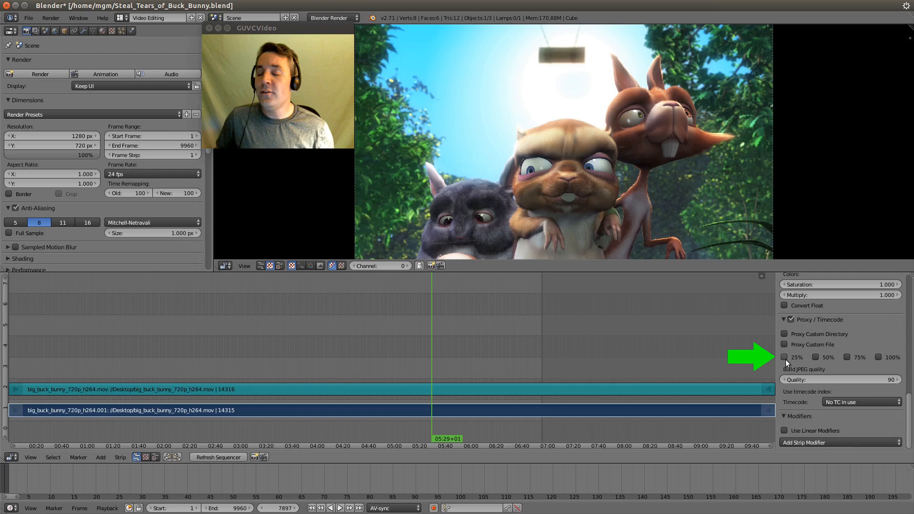
{"action": "mouse_move", "coordinate": [786, 357]}
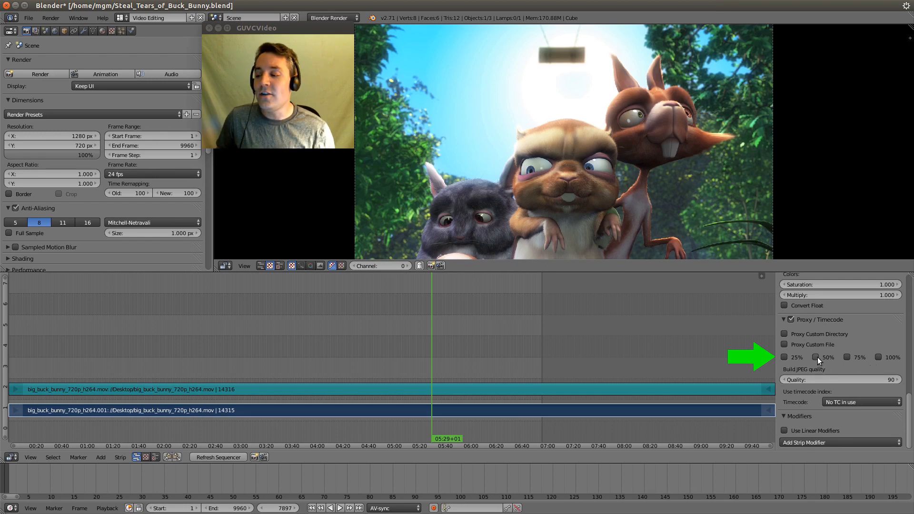
Step: Tick the 50% proxy size and rebuild proxy and timecode indices from the Strip menu
{"action": "left_click", "coordinate": [817, 357]}
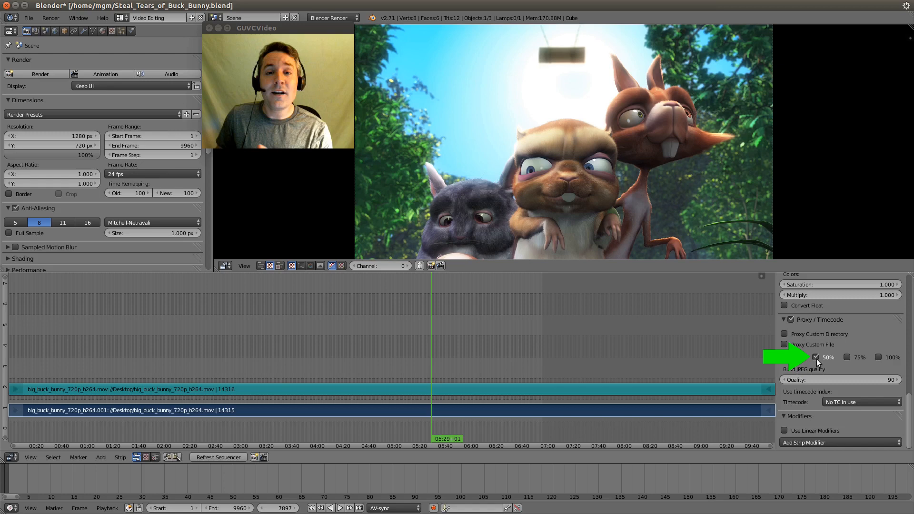
{"action": "mouse_move", "coordinate": [819, 362]}
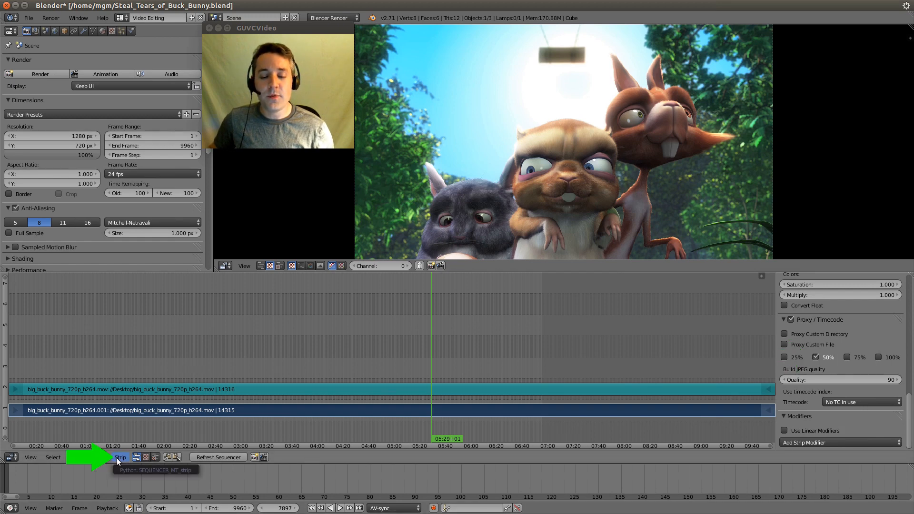
{"action": "left_click", "coordinate": [120, 458]}
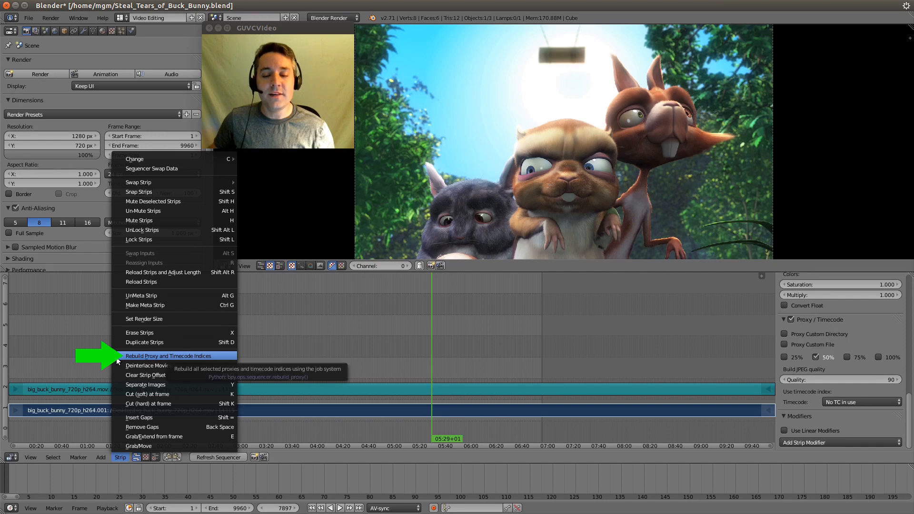
{"action": "left_click", "coordinate": [169, 356]}
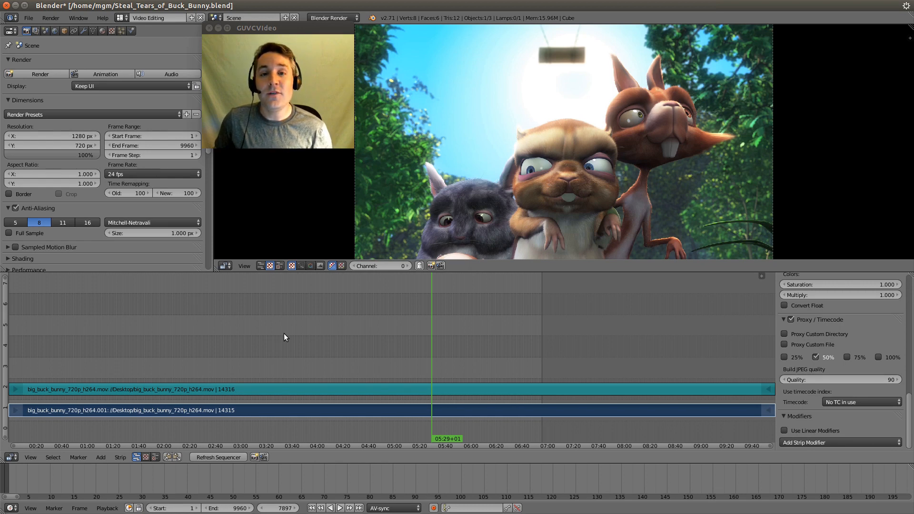
{"action": "mouse_move", "coordinate": [463, 182]}
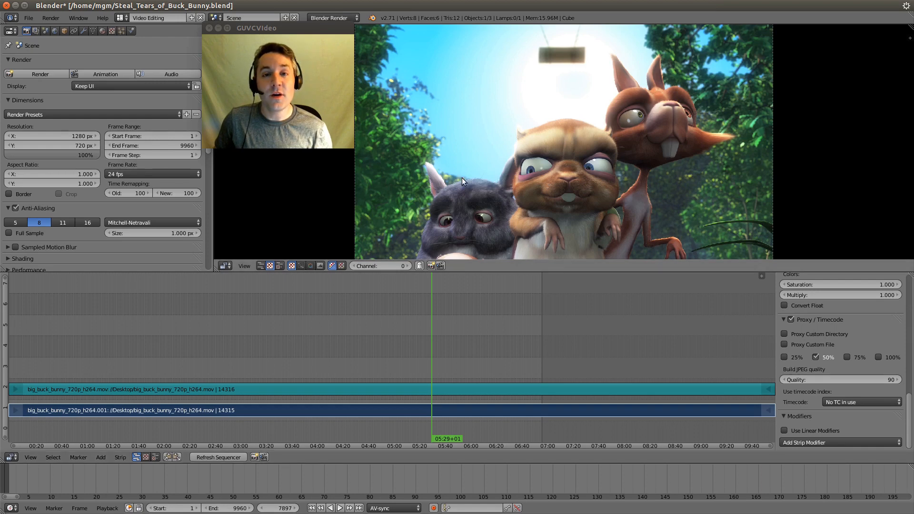
{"action": "mouse_move", "coordinate": [441, 162]}
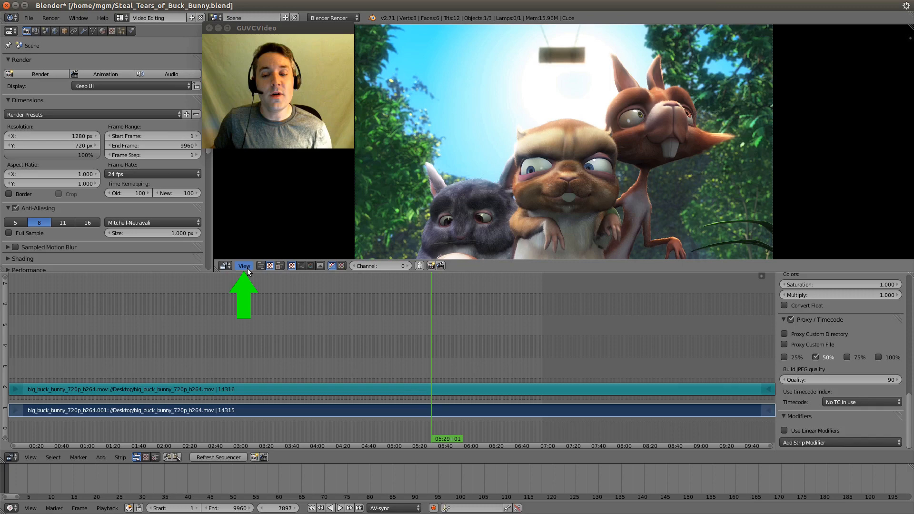
Step: Set the preview's Proxy render size to Proxy size 50% in View properties
{"action": "left_click", "coordinate": [244, 266]}
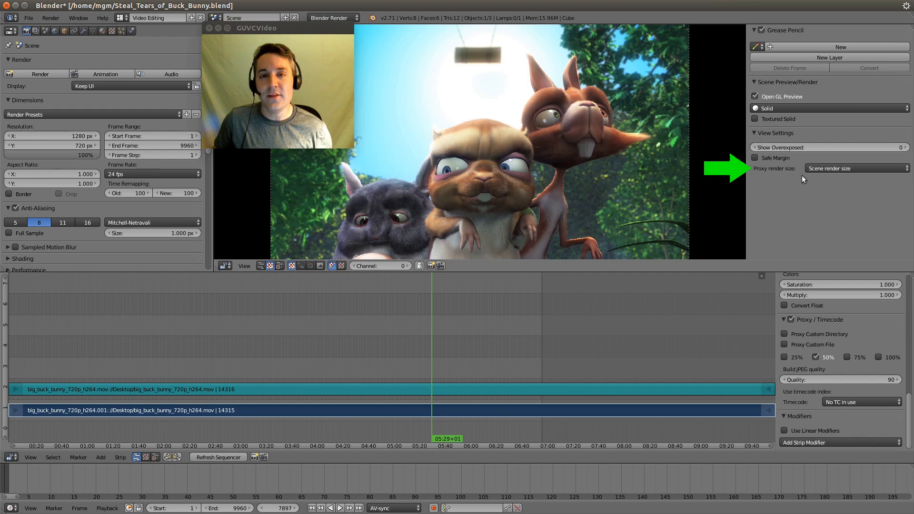
{"action": "left_click", "coordinate": [857, 168]}
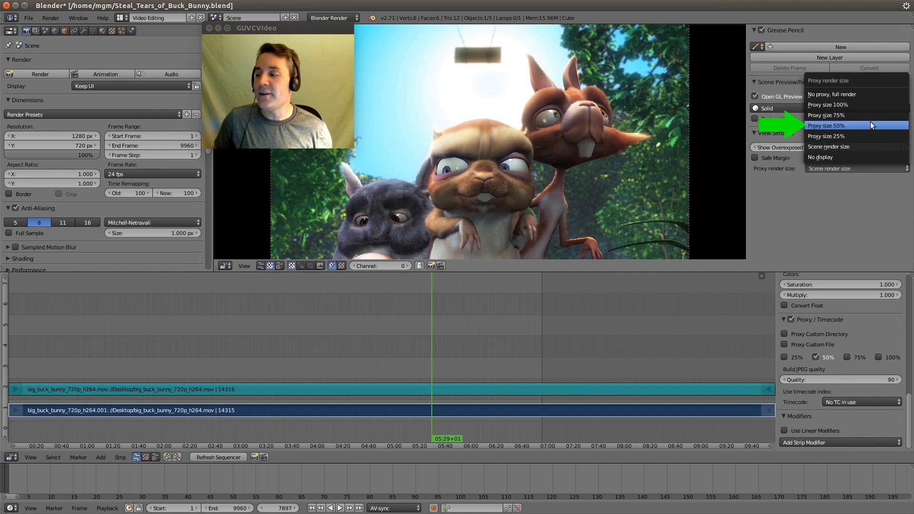
{"action": "left_click", "coordinate": [847, 126]}
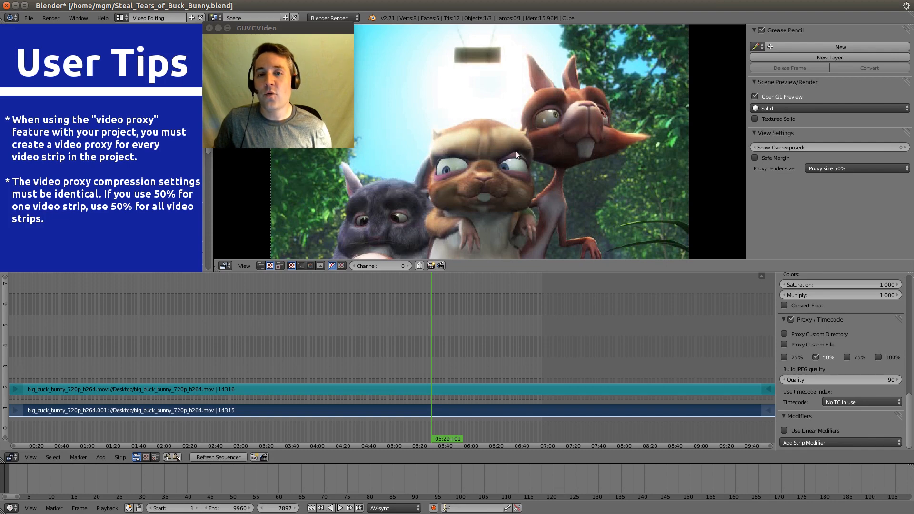
{"action": "mouse_move", "coordinate": [549, 176]}
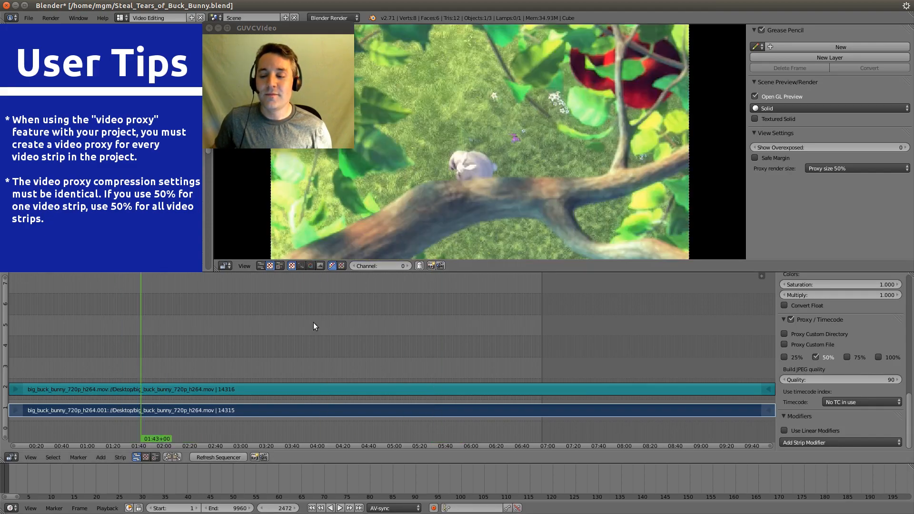
Step: Scrub the timeline to around 01:43 and 04:29 to view proxy frames
{"action": "left_click", "coordinate": [355, 447]}
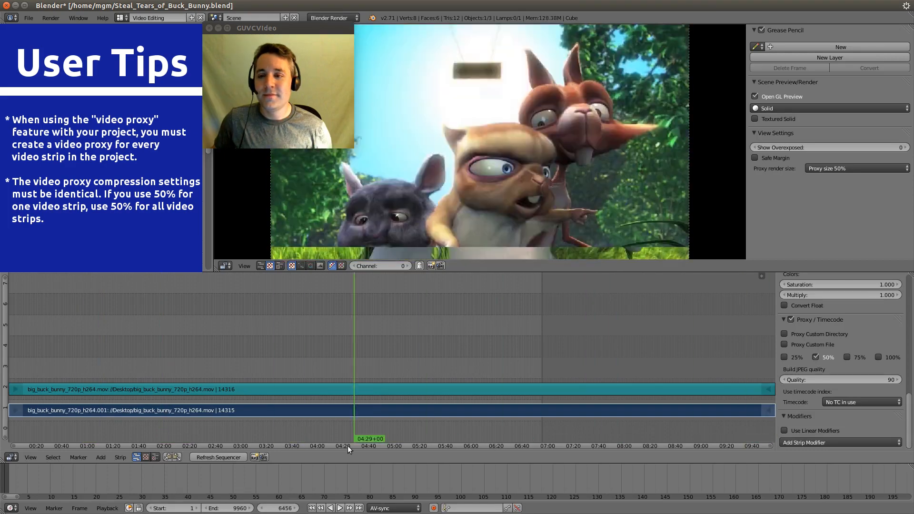
{"action": "left_click", "coordinate": [264, 435]}
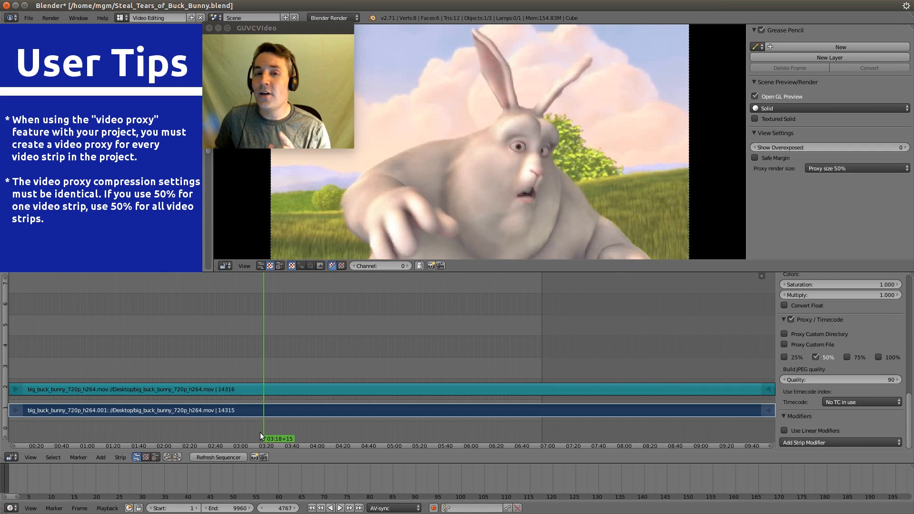
{"action": "left_click", "coordinate": [817, 357]}
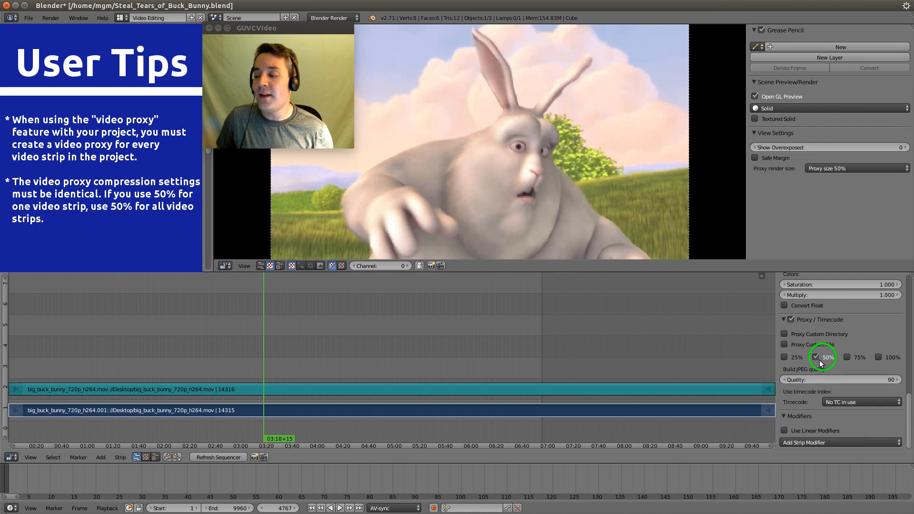
{"action": "mouse_move", "coordinate": [821, 359]}
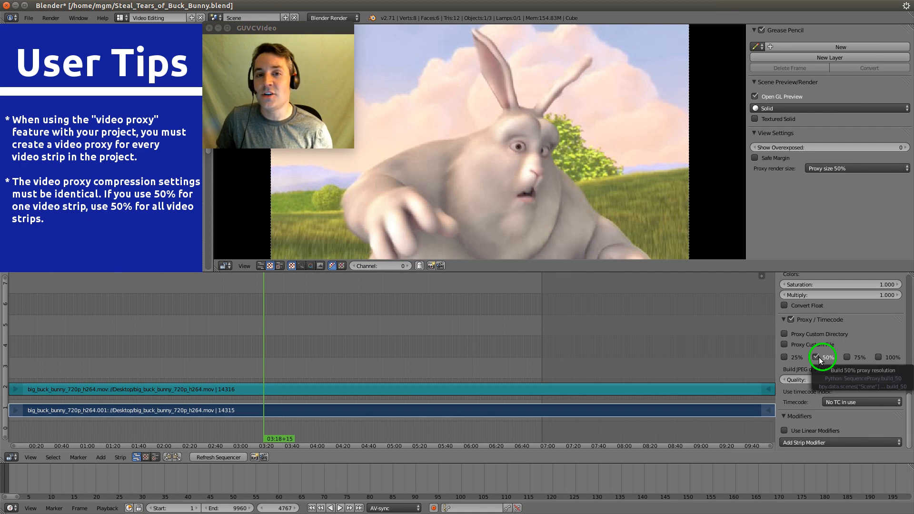
{"action": "left_click", "coordinate": [817, 358]}
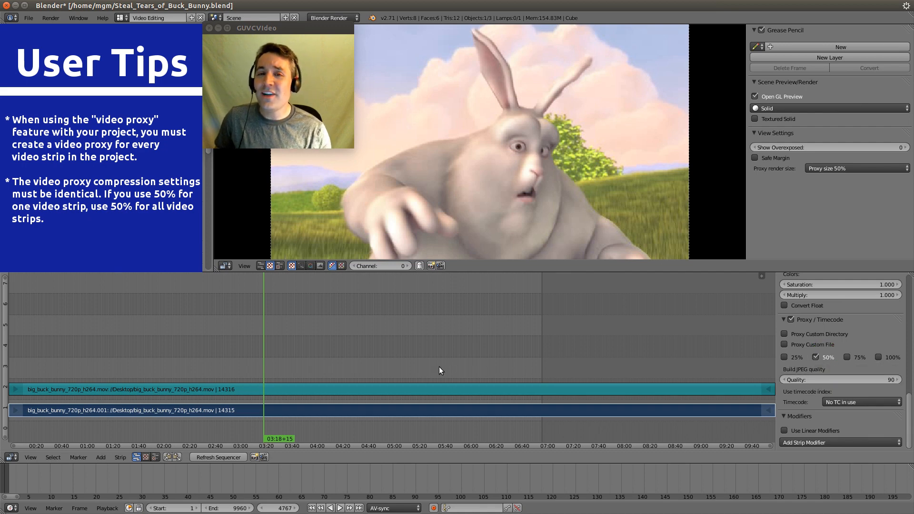